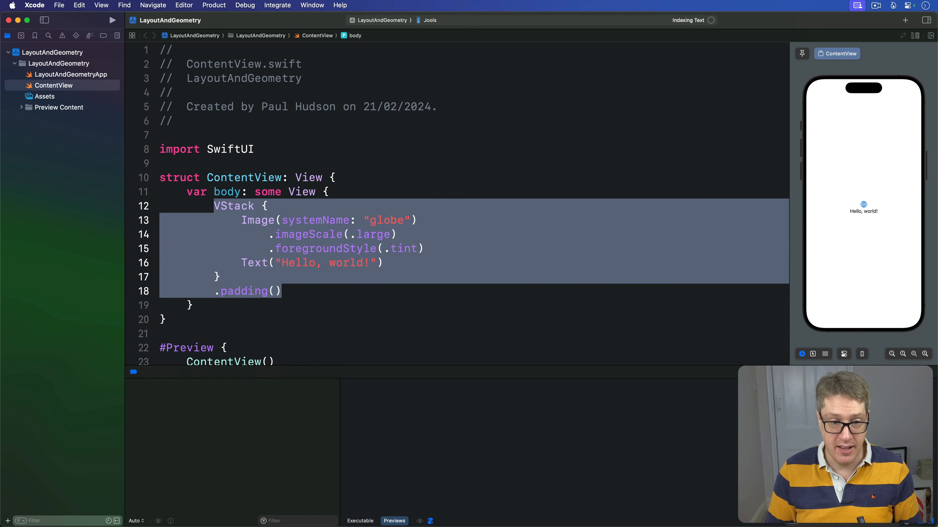
# Write Text("Hello, world!") with a .background(.red) modifier as the view body.
pyautogui.write('Text("H")')
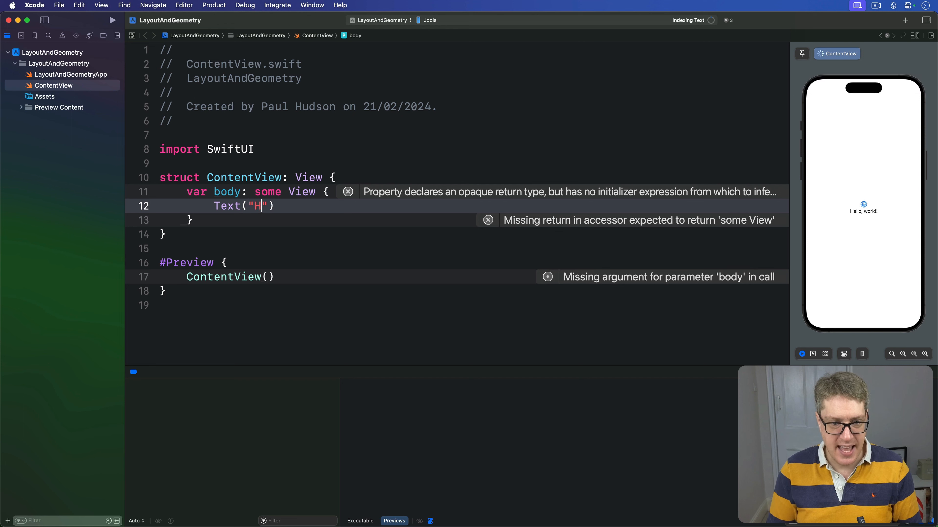
pyautogui.write('ello, world!')
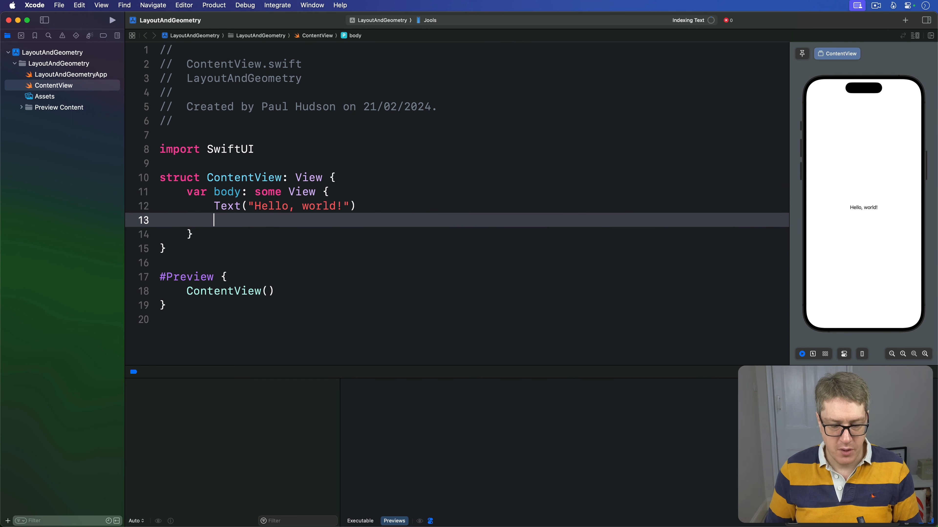
pyautogui.write('.background(.red)')
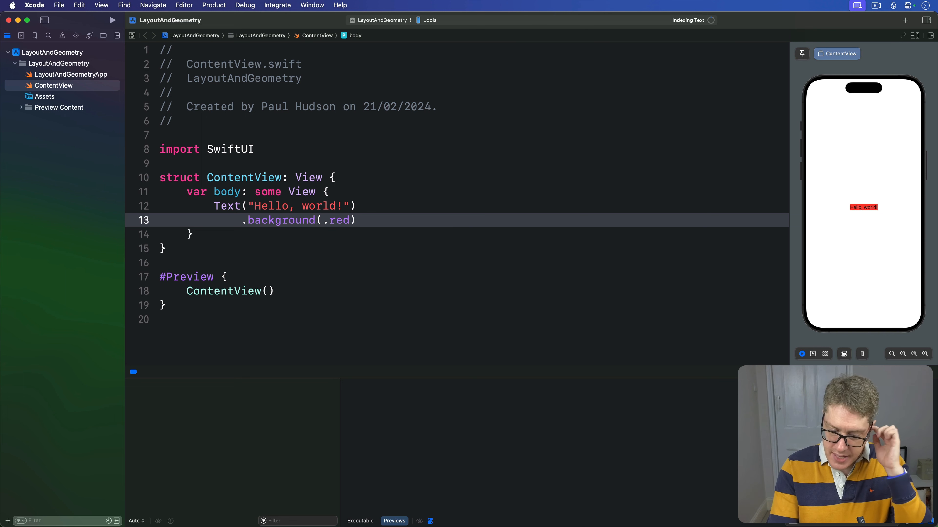
pyautogui.moveTo(860, 186)
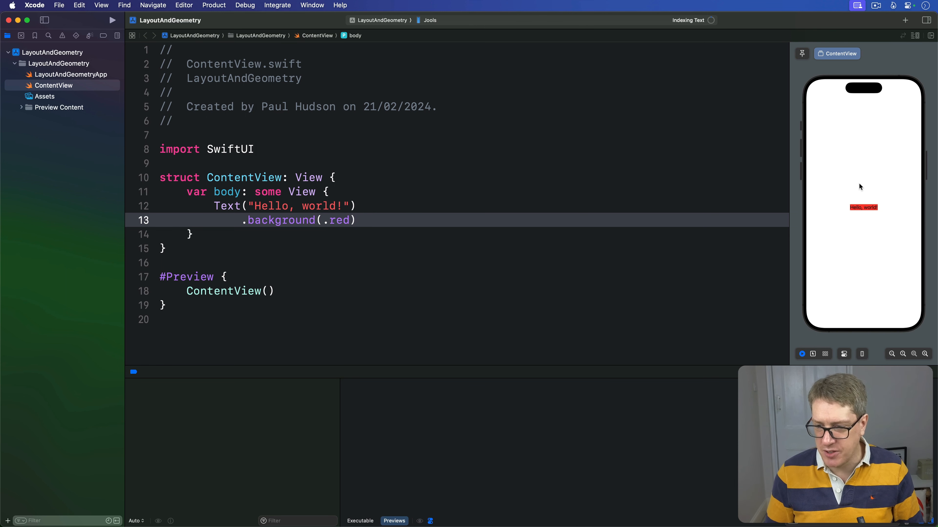
pyautogui.moveTo(877, 212)
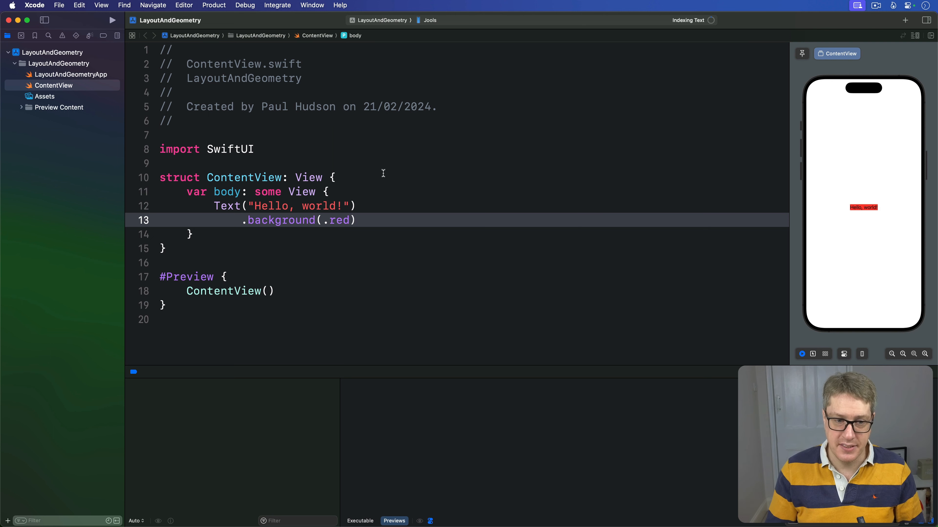
pyautogui.doubleClick(244, 178)
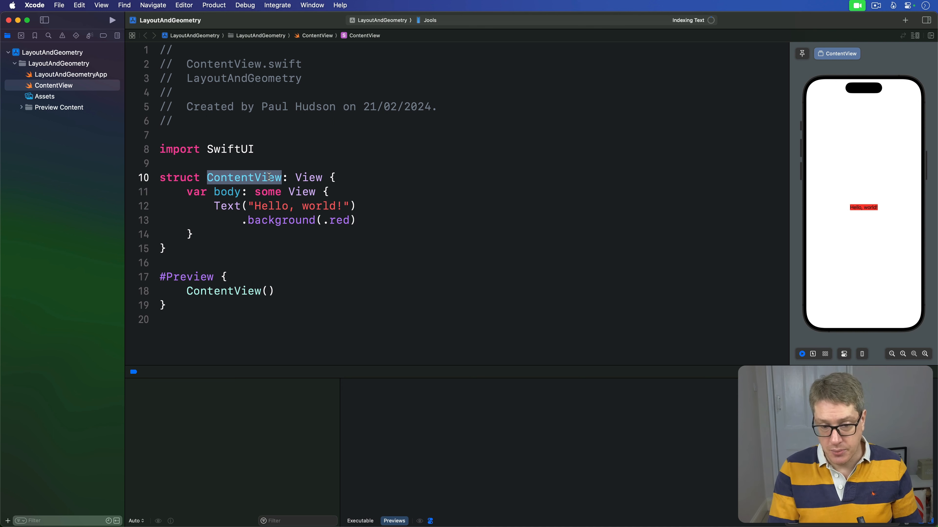
pyautogui.moveTo(395, 225)
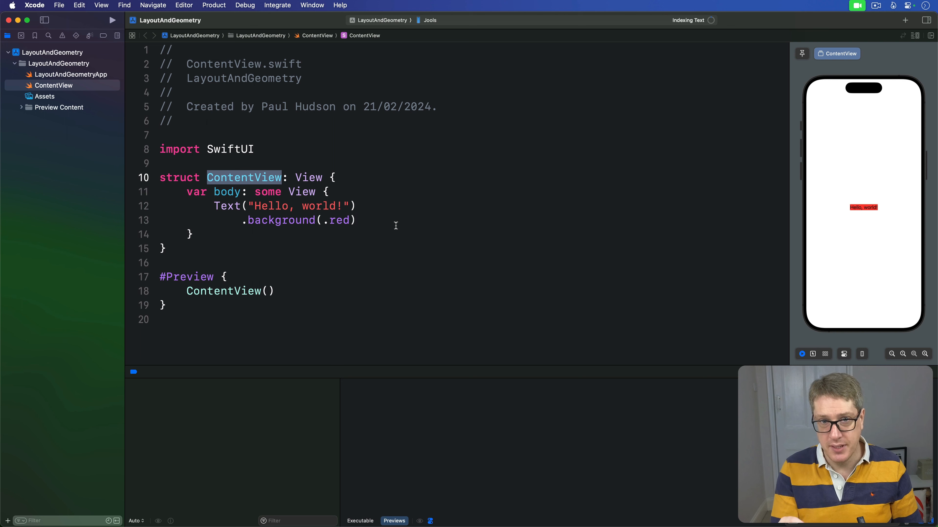
# Select the background modifier and the whole Hello, world! Text line while explaining them.
pyautogui.click(356, 220)
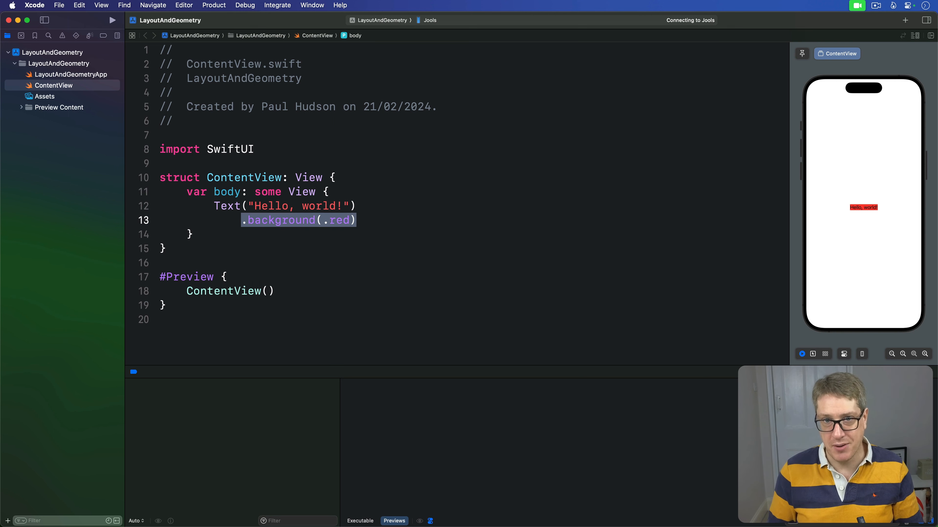
pyautogui.click(357, 206)
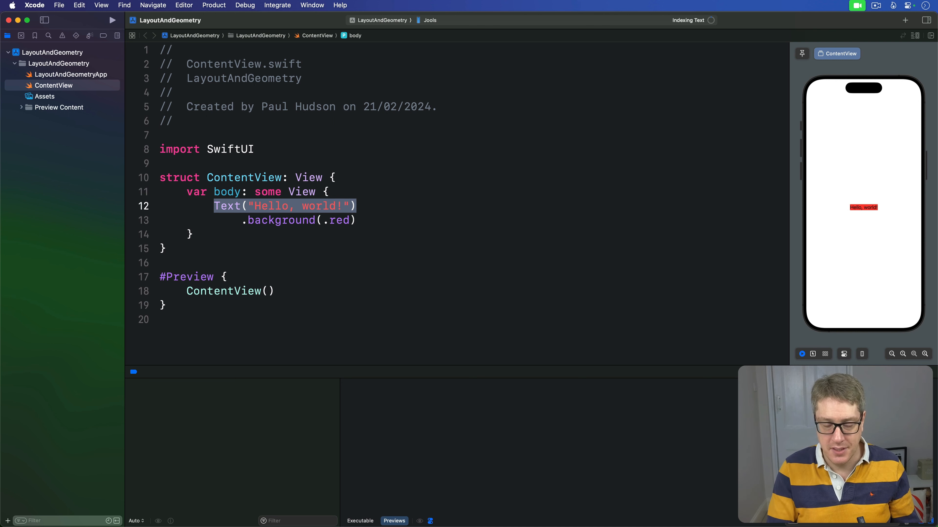
pyautogui.moveTo(273, 196)
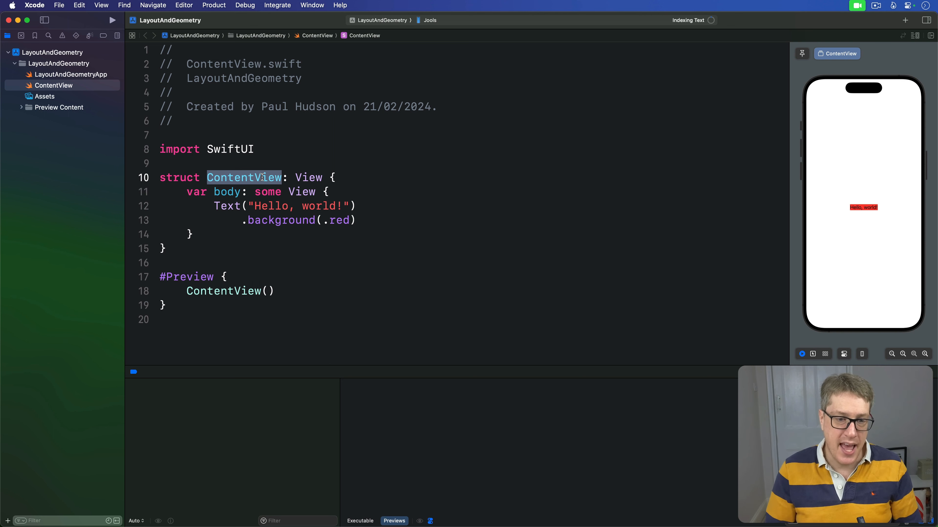
pyautogui.click(299, 221)
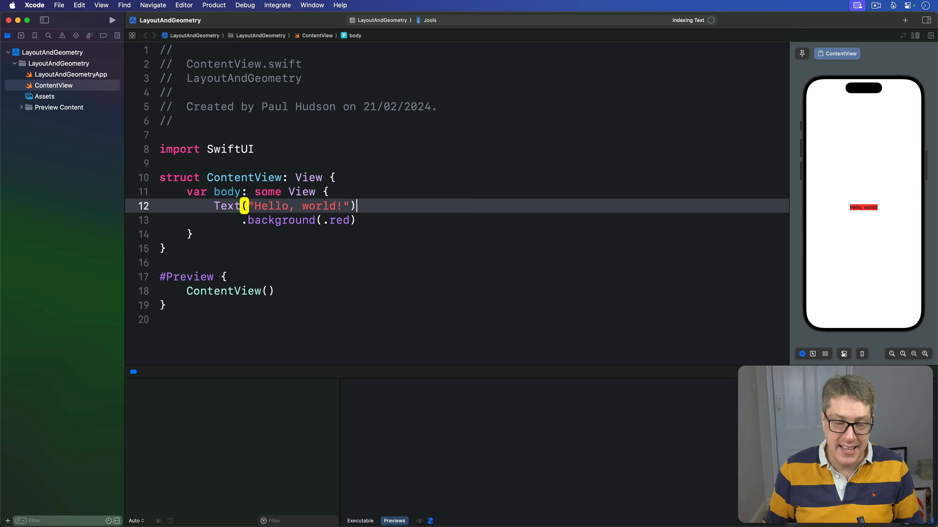
pyautogui.tripleClick(269, 206)
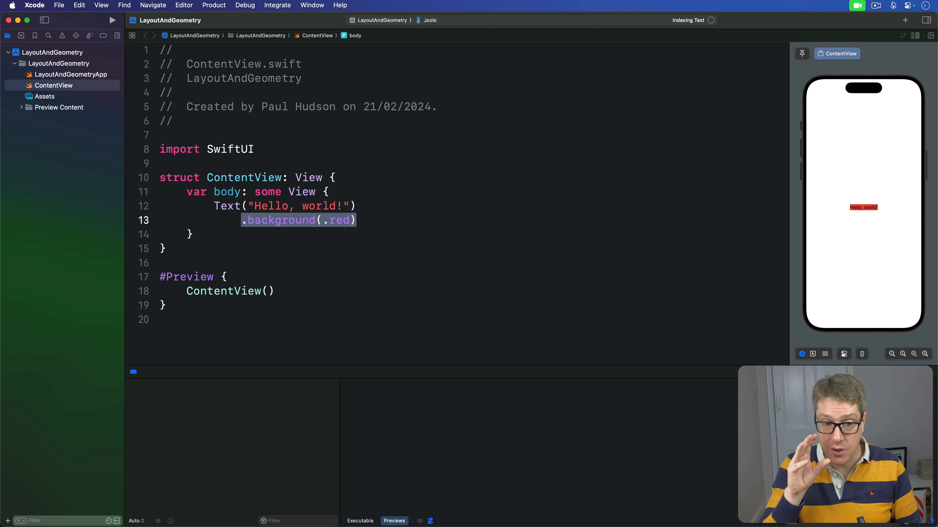
# Insert an empty line after the Text line, before the .background(.red) modifier.
pyautogui.click(359, 206)
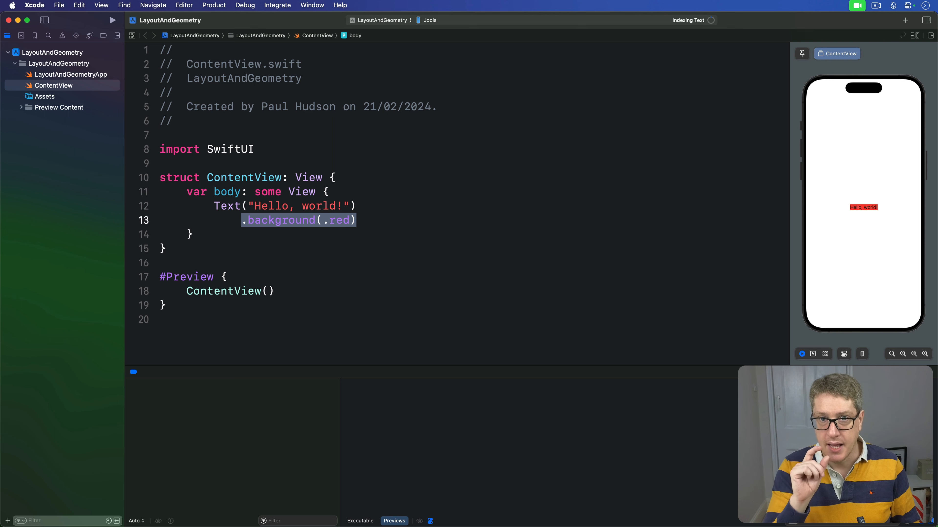
pyautogui.press('Return')
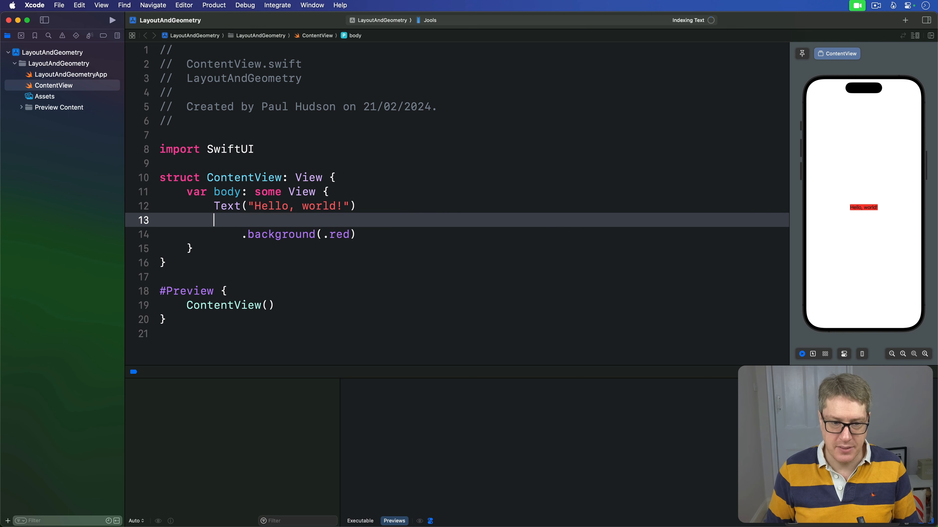
# Add .padding via autocomplete on the new line and select its amount placeholder of 20.
pyautogui.write('.padding(20')
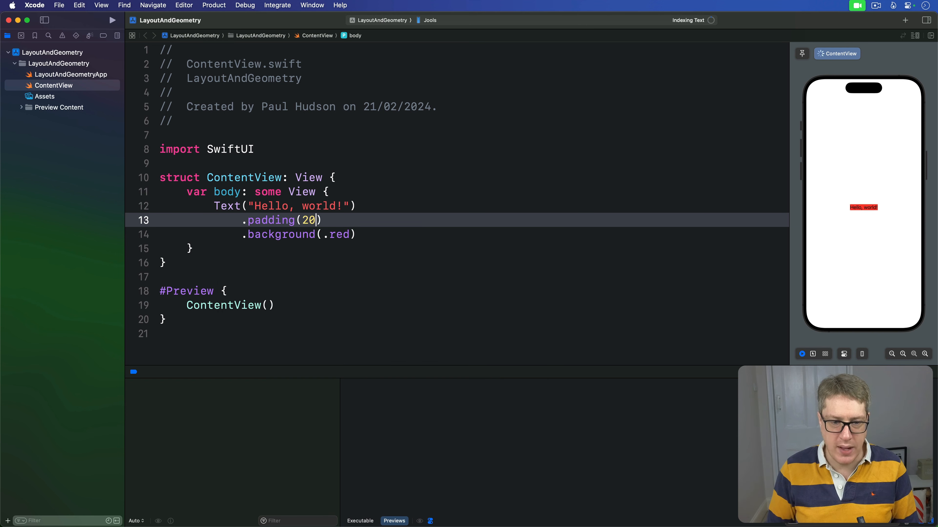
pyautogui.doubleClick(281, 234)
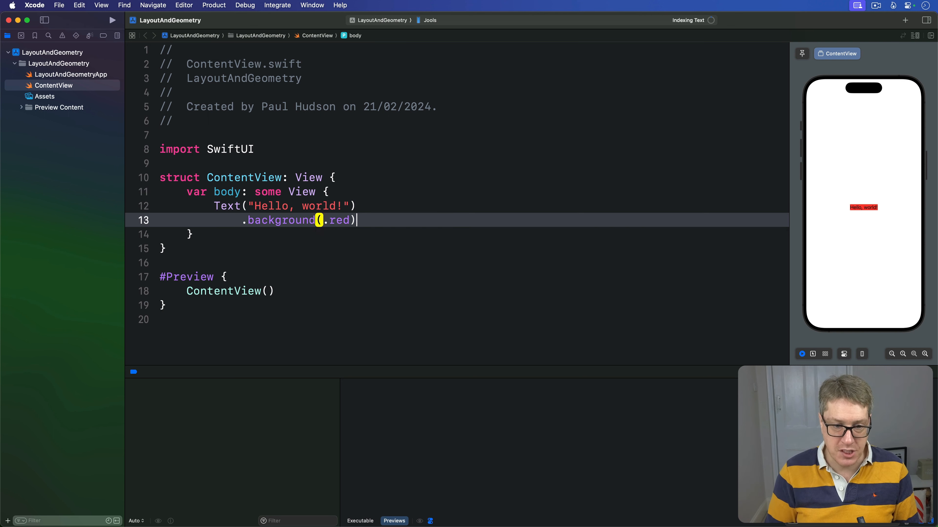
# Write .padding(20) above .background(.red) so the preview shows a larger red box.
pyautogui.write('.padding(20)')
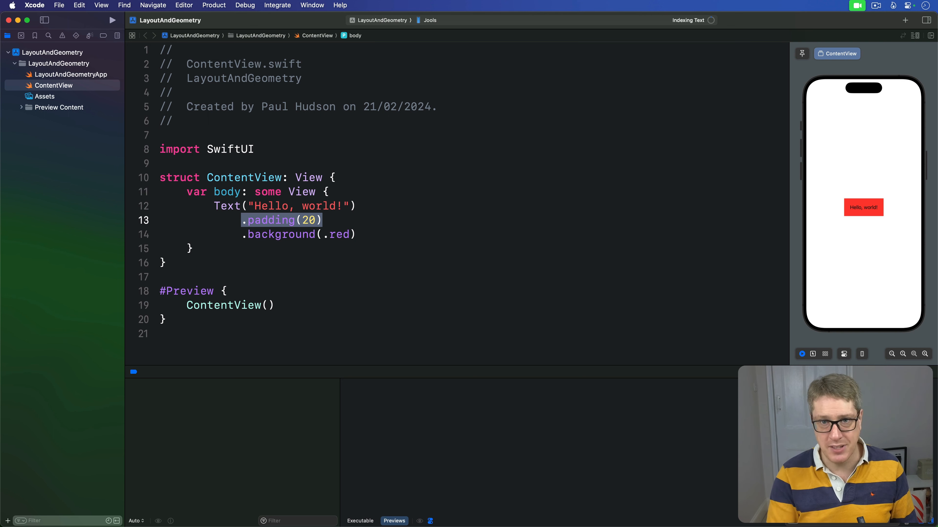
# Edit the background line to Color.r, dropping the padding, and select the word background.
pyautogui.click(269, 234)
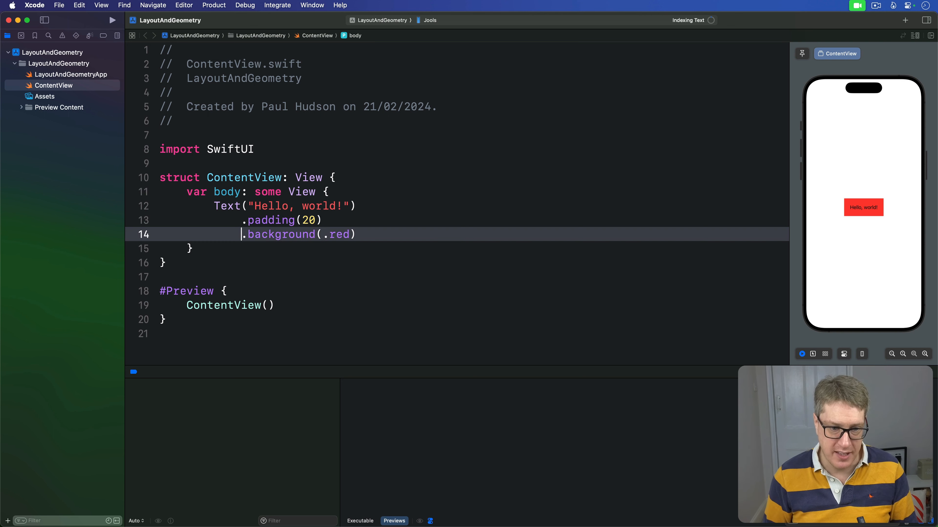
pyautogui.write('Color.r')
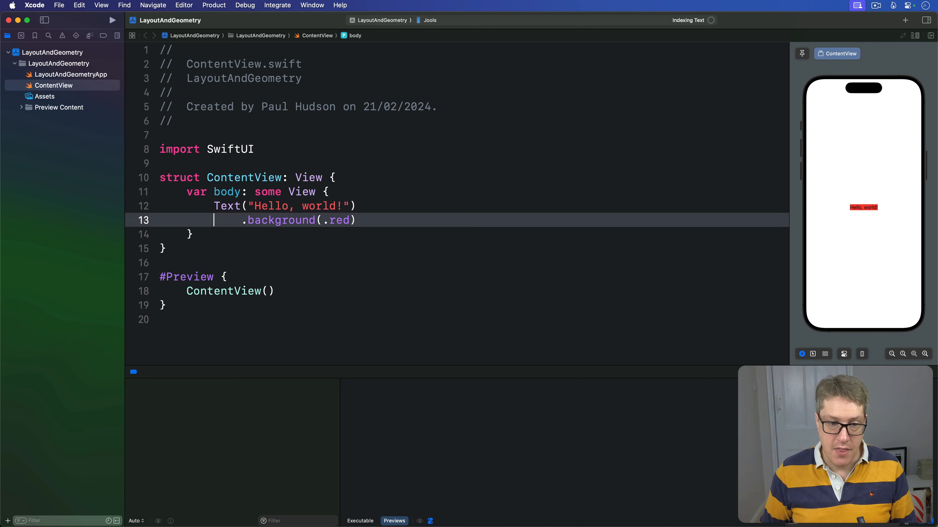
pyautogui.doubleClick(280, 220)
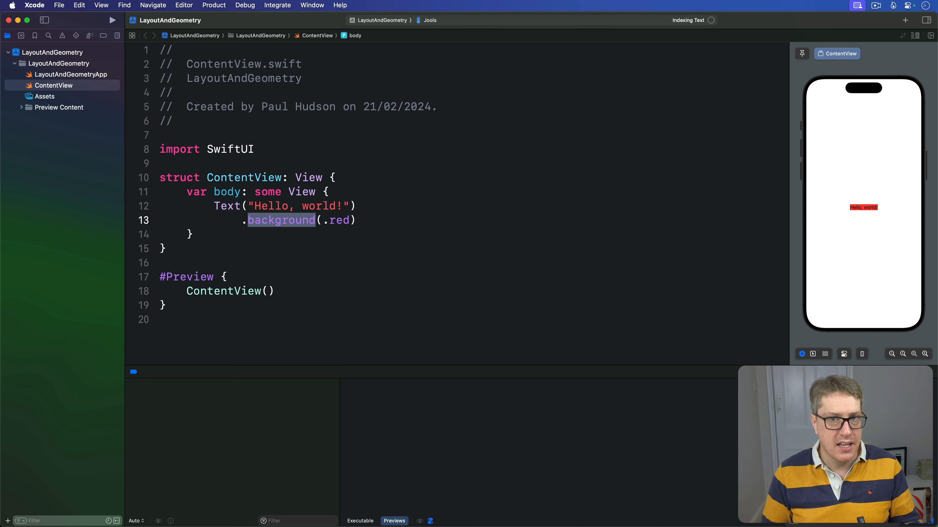